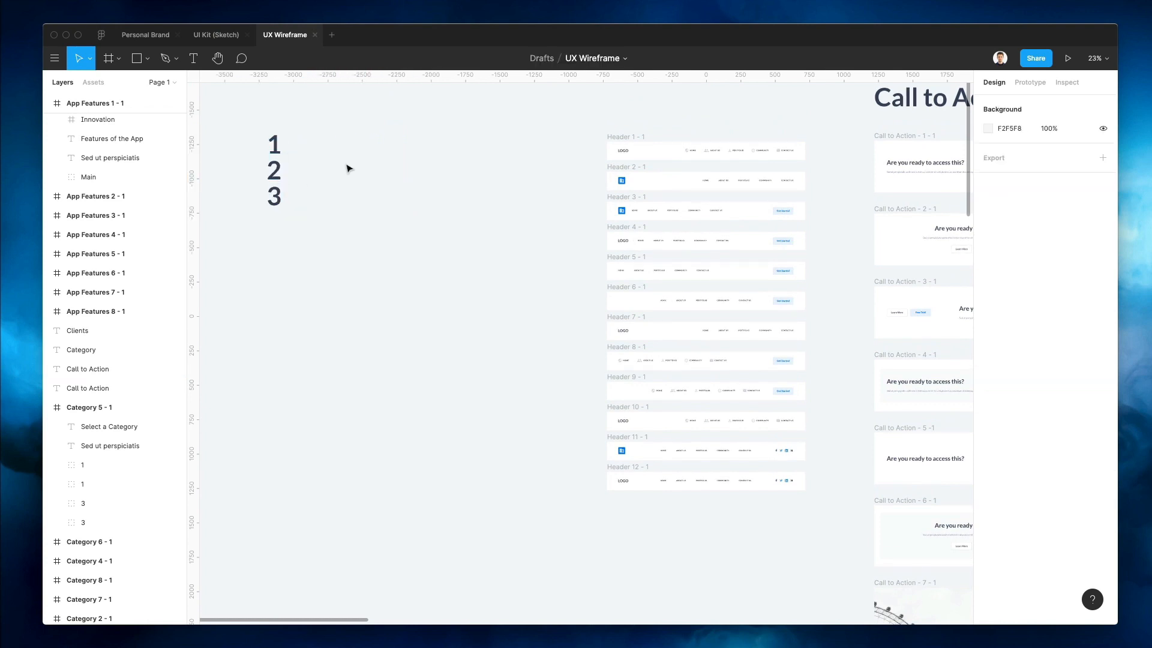
Place a blank 1440×2867 Desktop preset frame beside the 1-2-3 numbers.
left_click(107, 58)
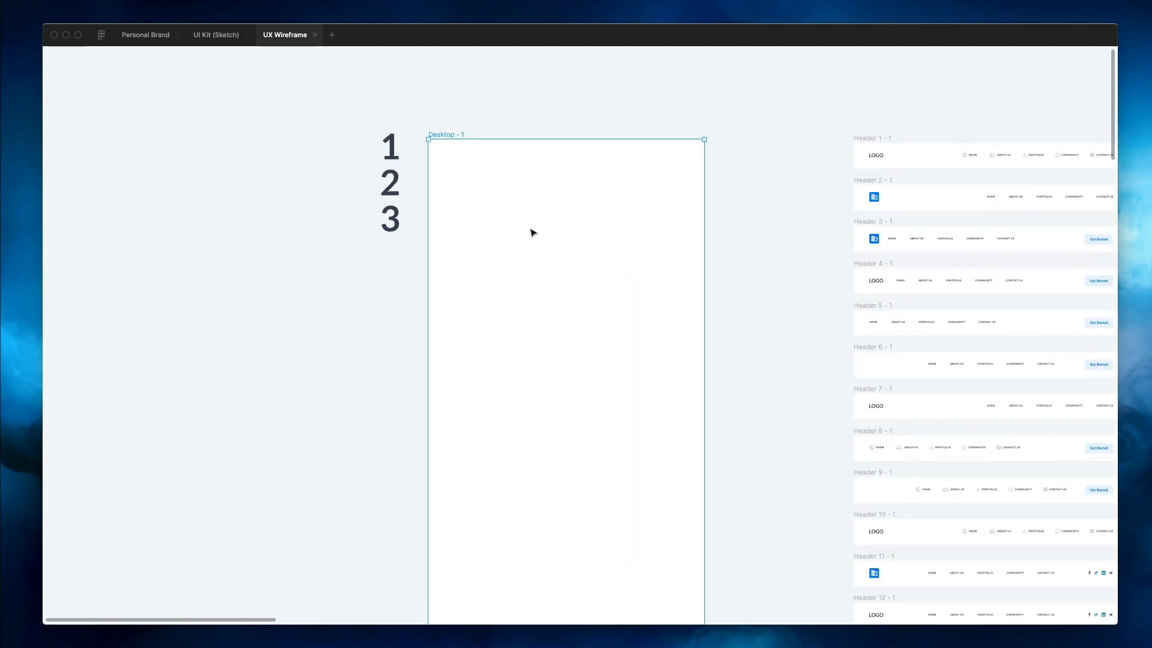
scroll("down", 3)
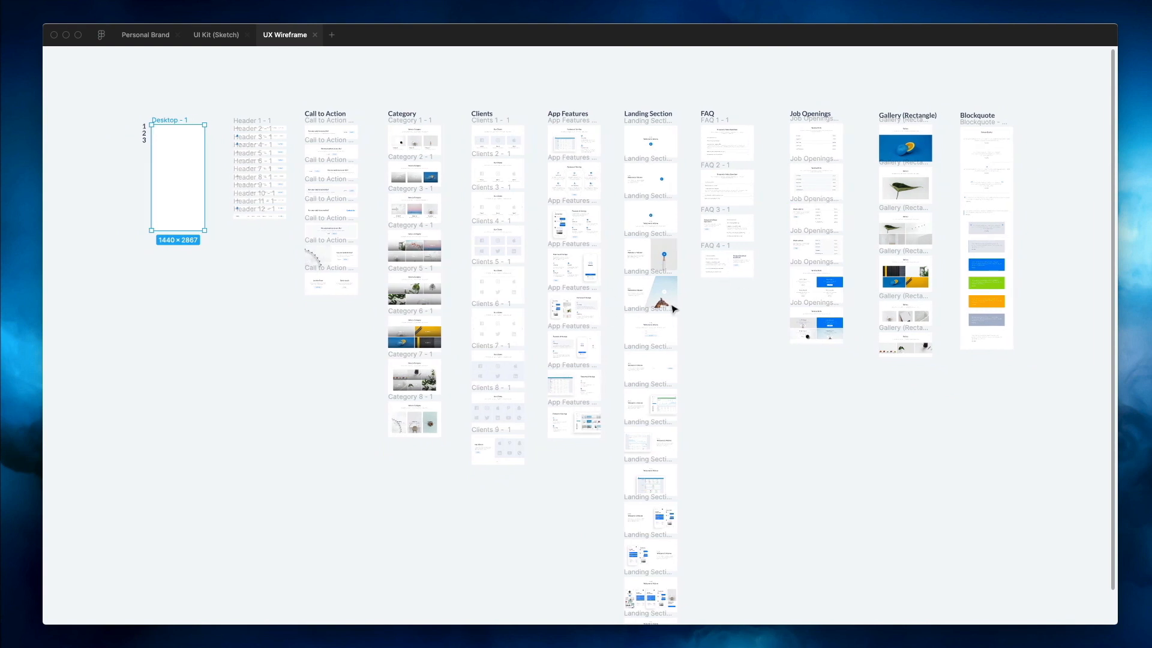
mouse_move(699, 305)
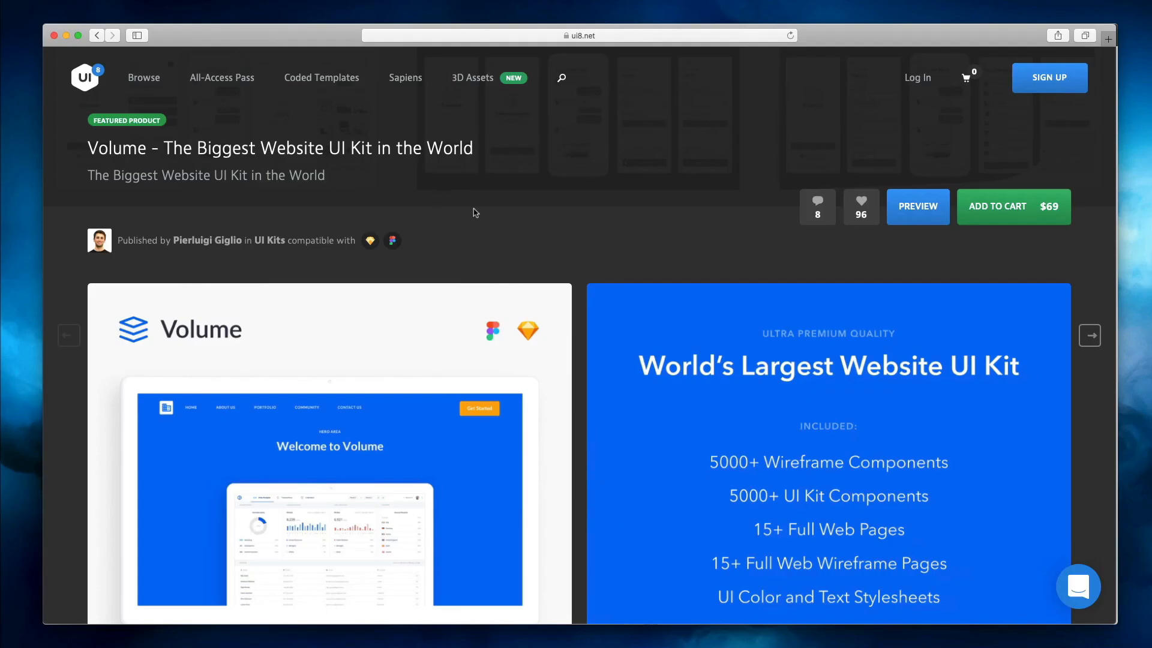
Scroll the Volume UI kit page on ui8.net and open its full Preview.
scroll("down", 3)
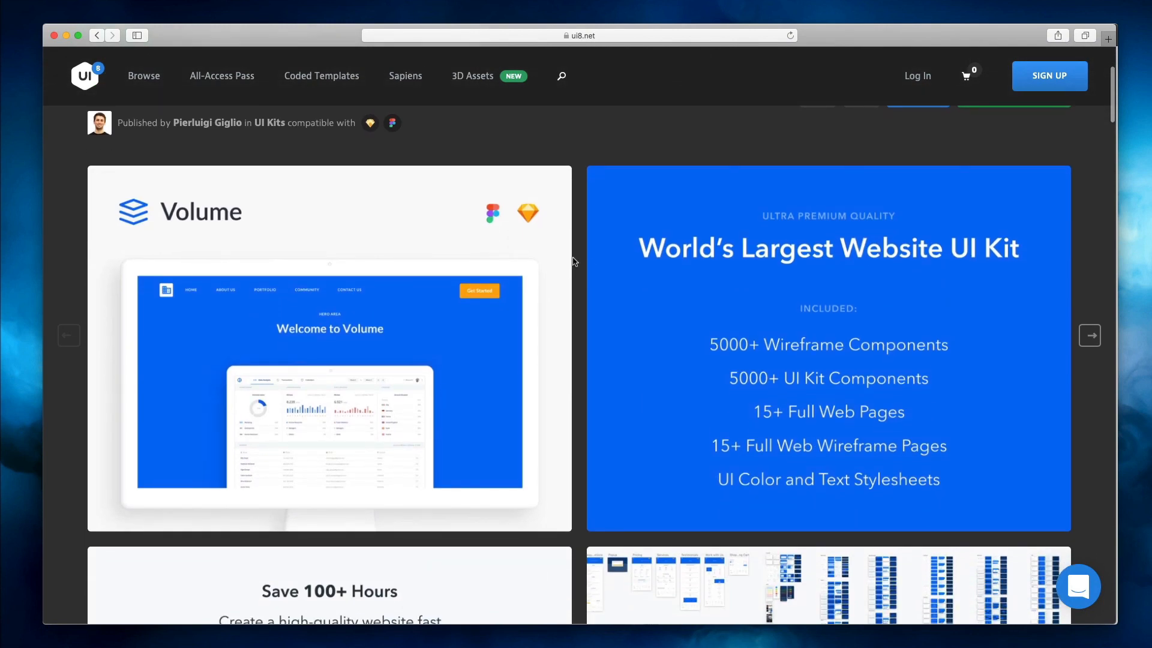
scroll("down", 3)
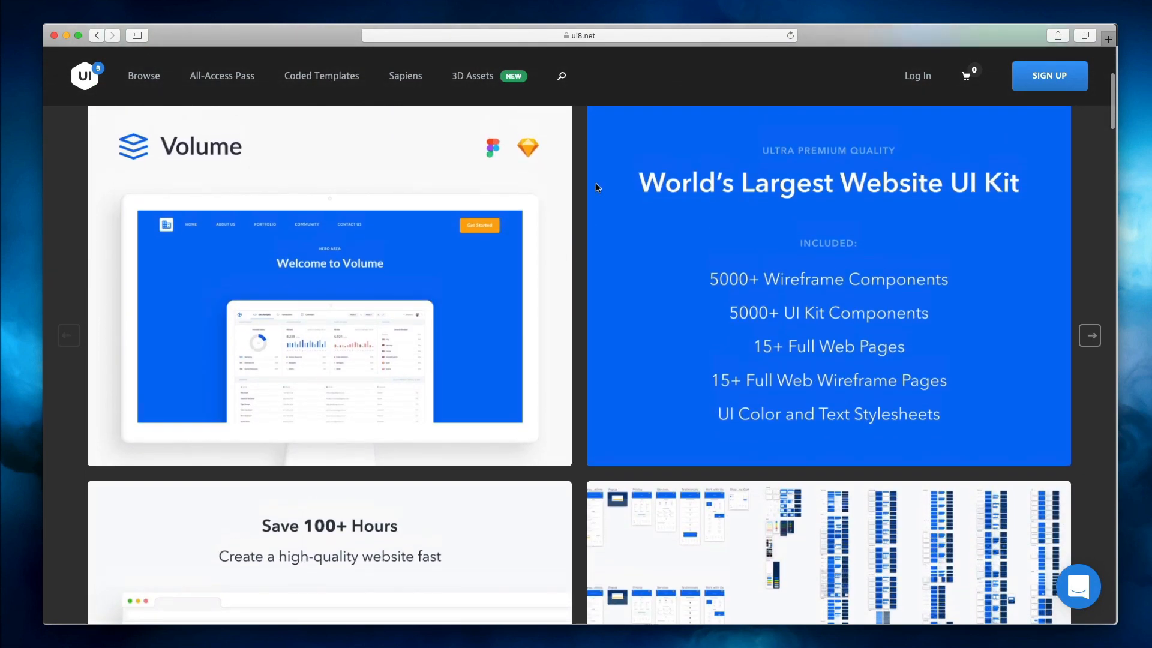
scroll("down", 3)
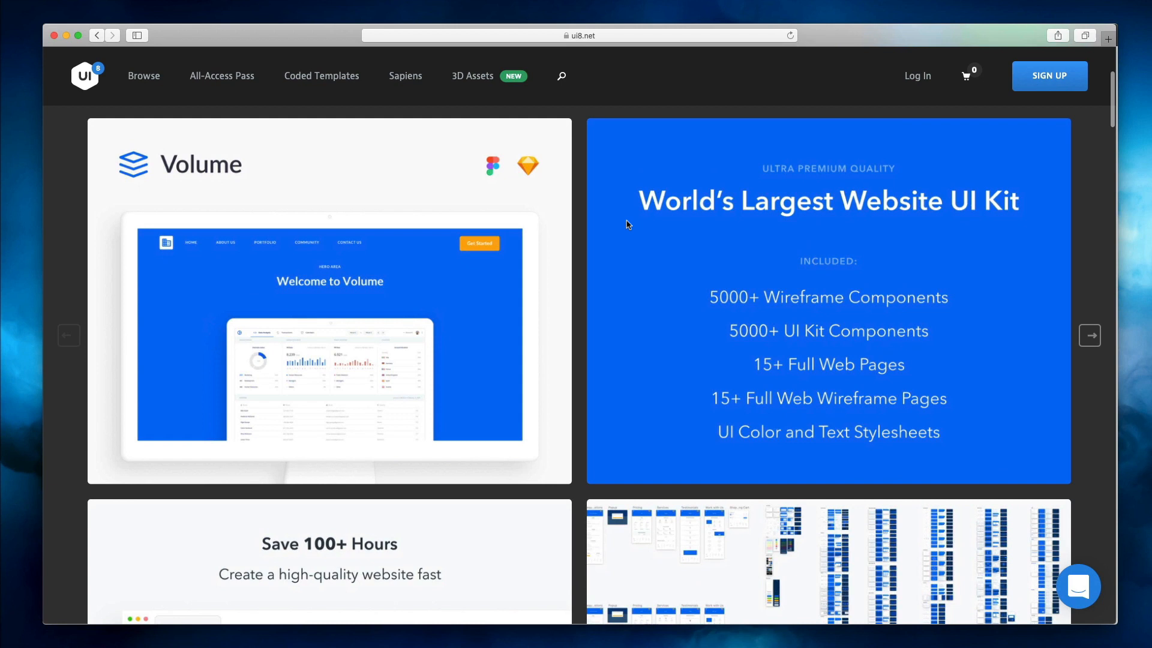
scroll("down", 3)
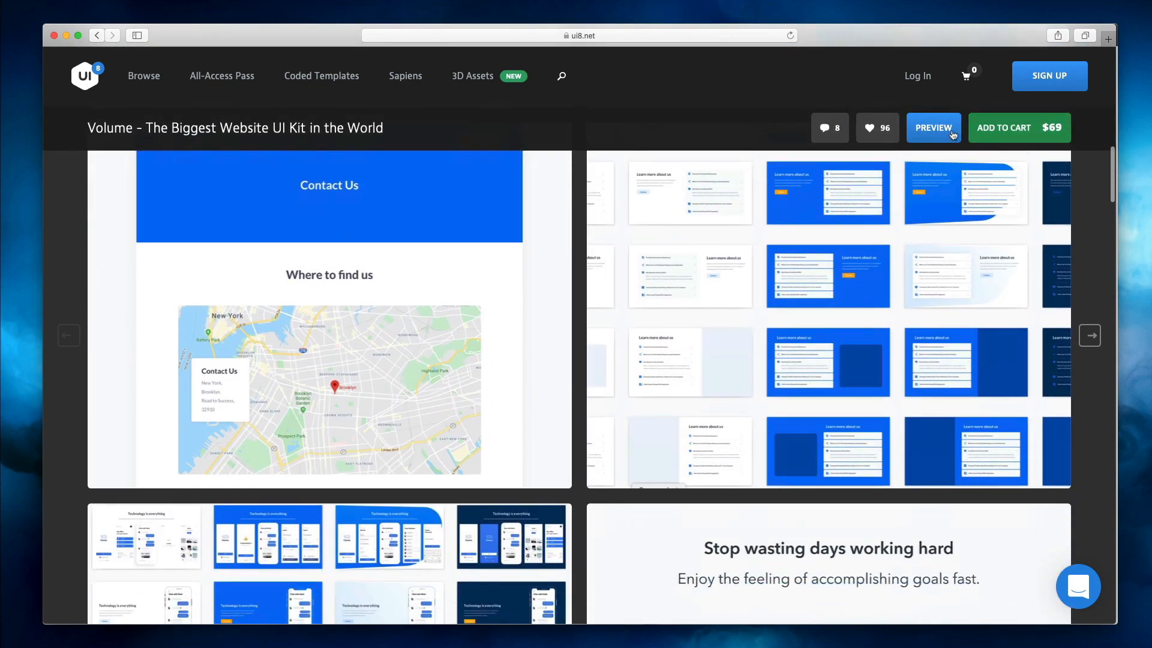
left_click(933, 127)
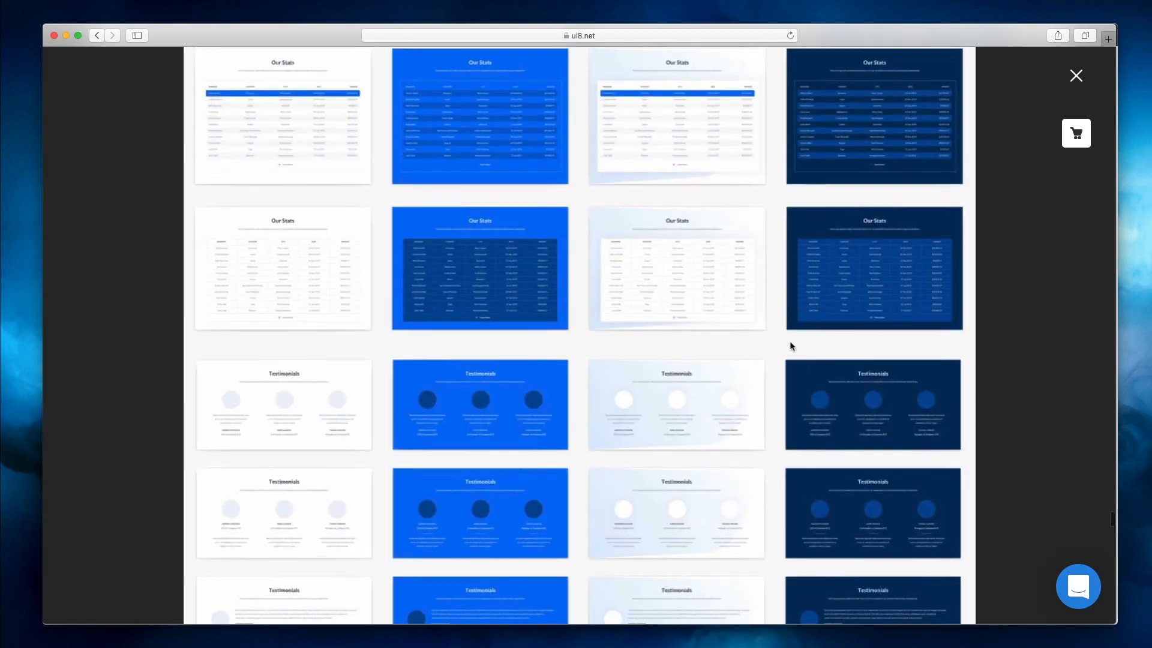
Browse through the Volume kit's component gallery sections.
scroll("down", 3)
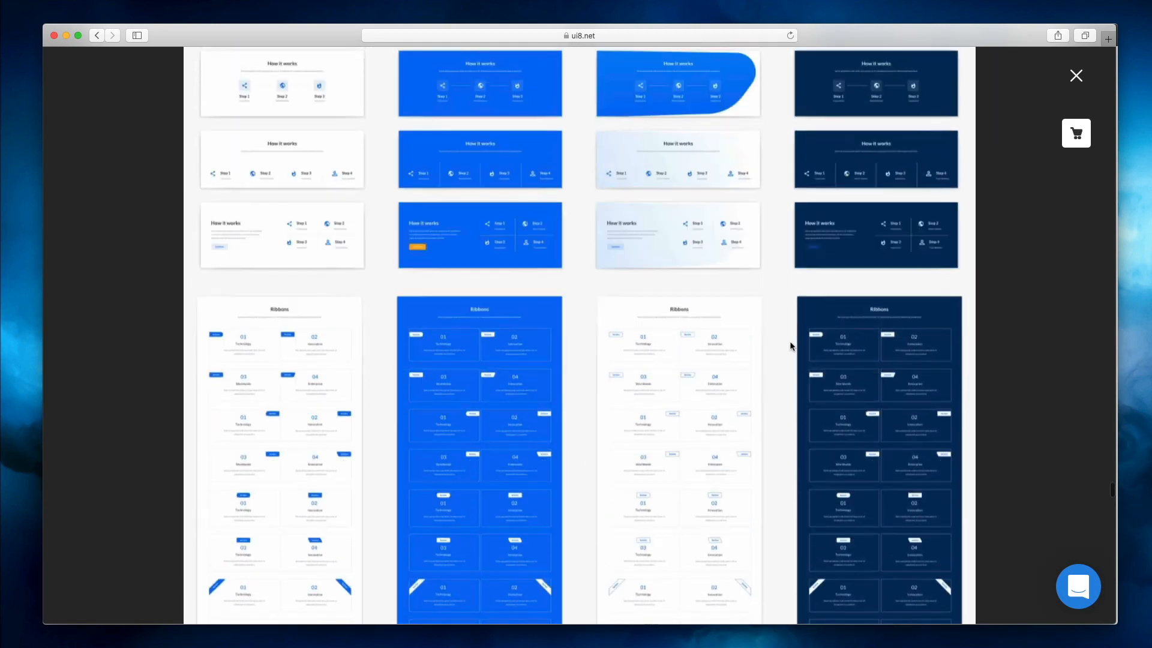
scroll("down", 3)
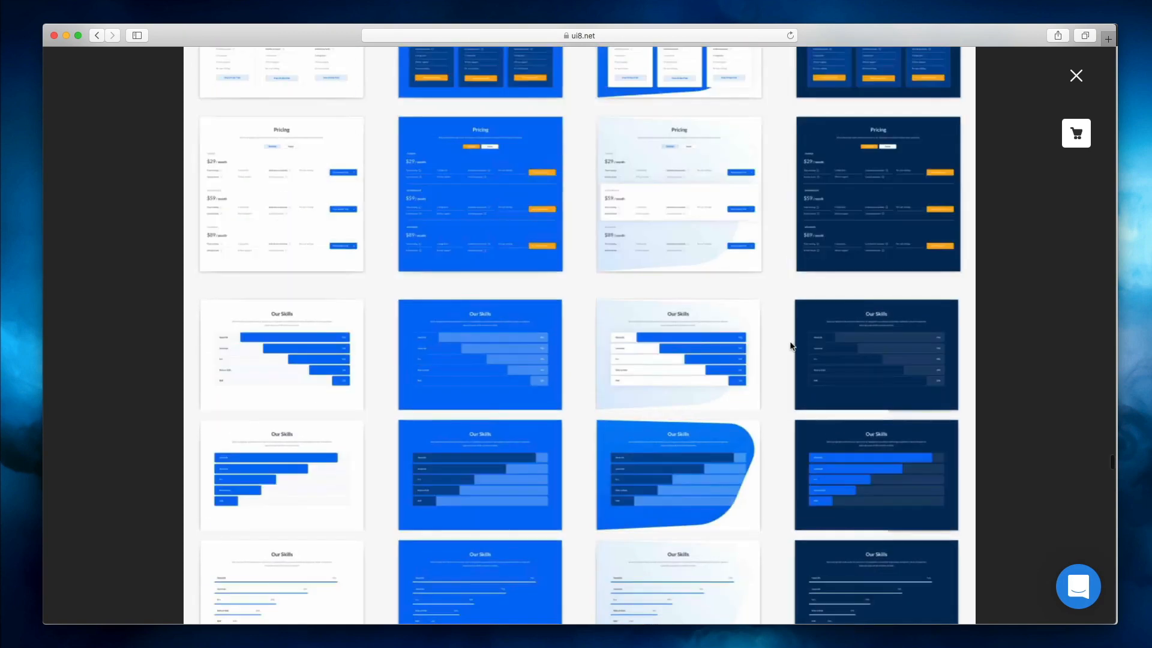
scroll("down", 3)
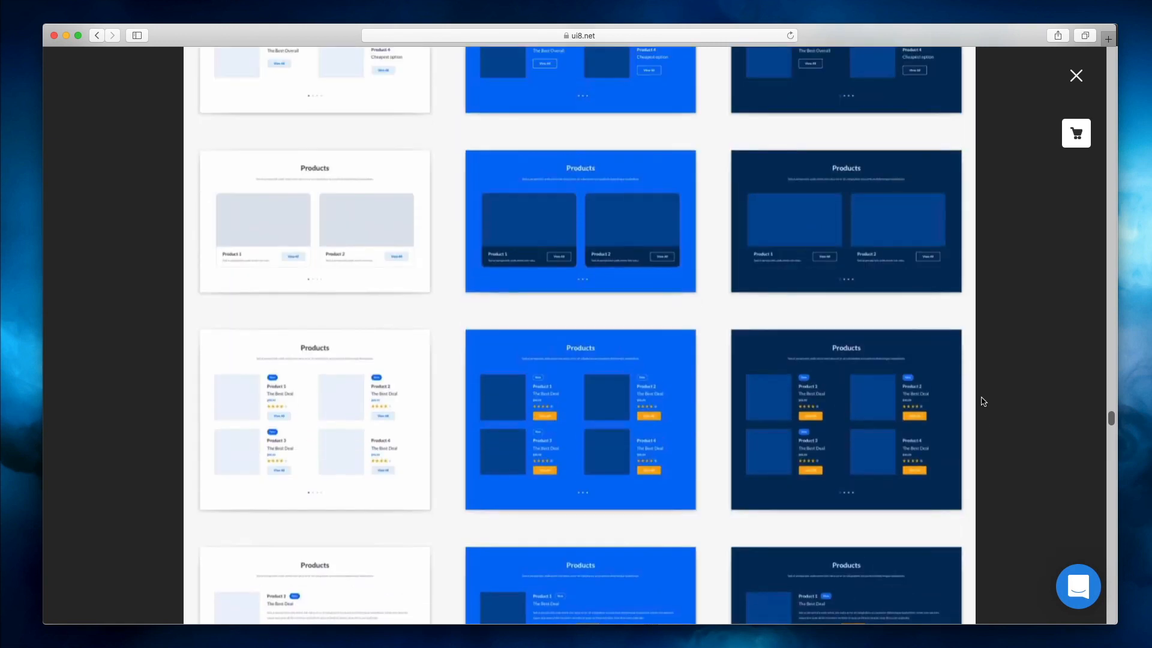
scroll("down", 3)
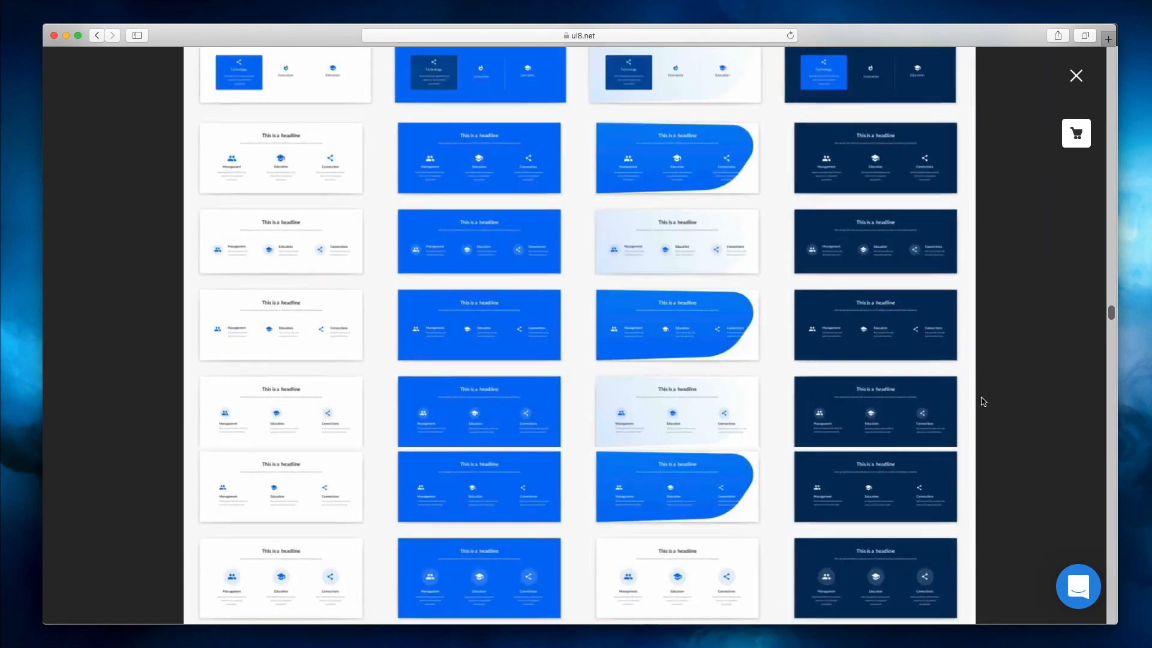
scroll("down", 3)
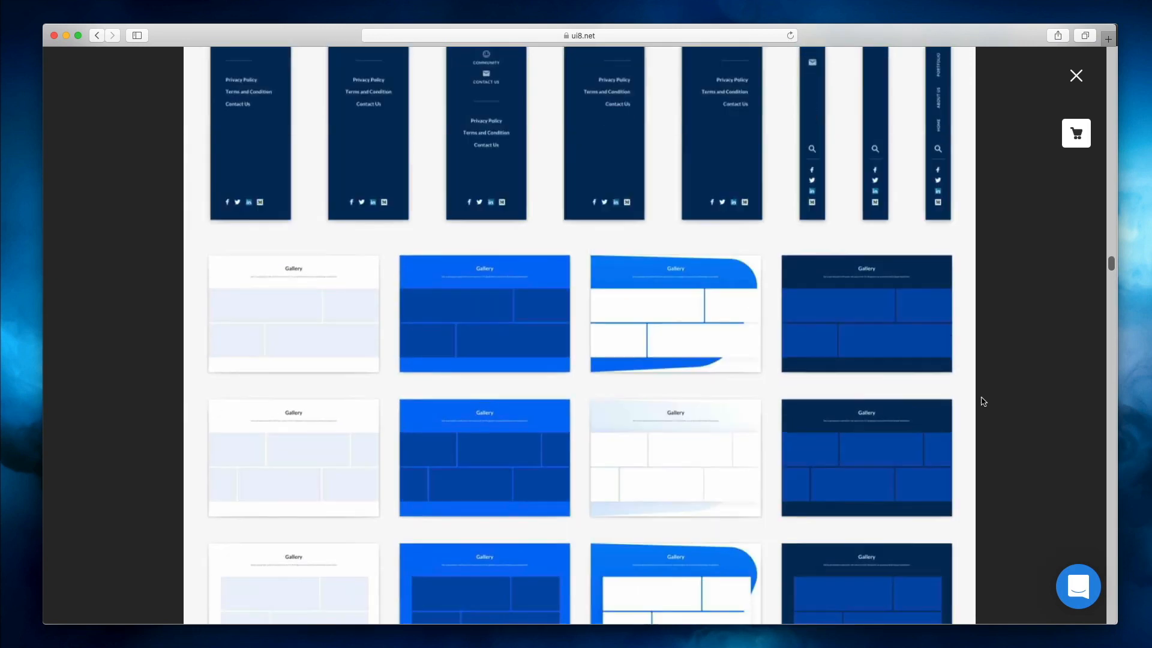
scroll("down", 3)
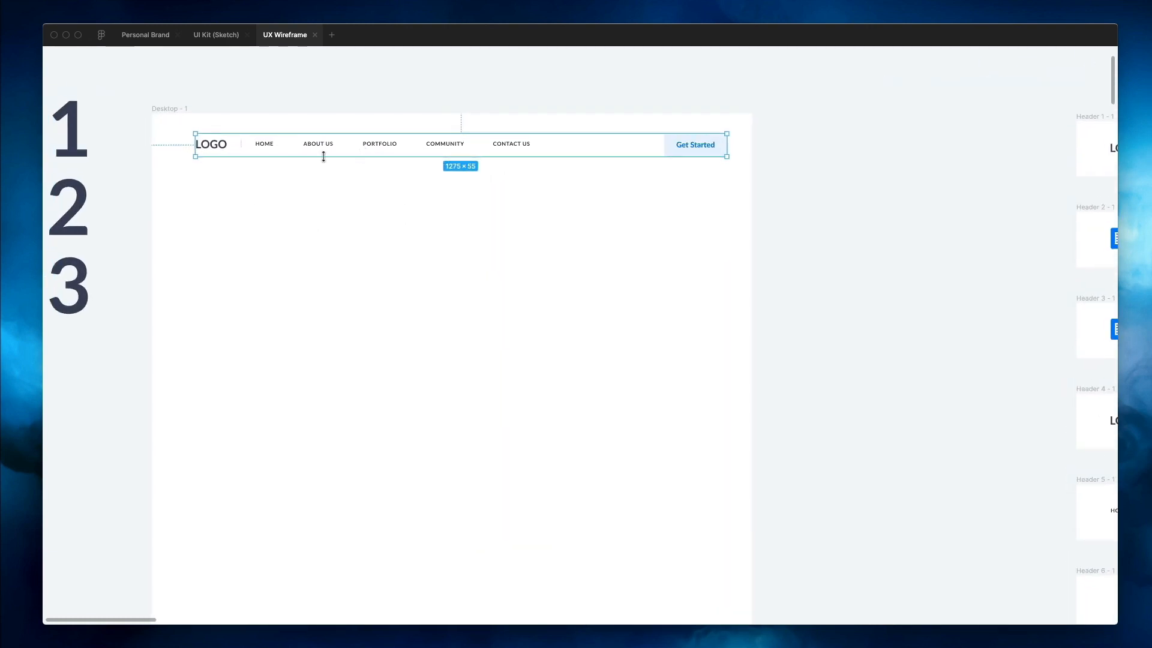
mouse_move(469, 157)
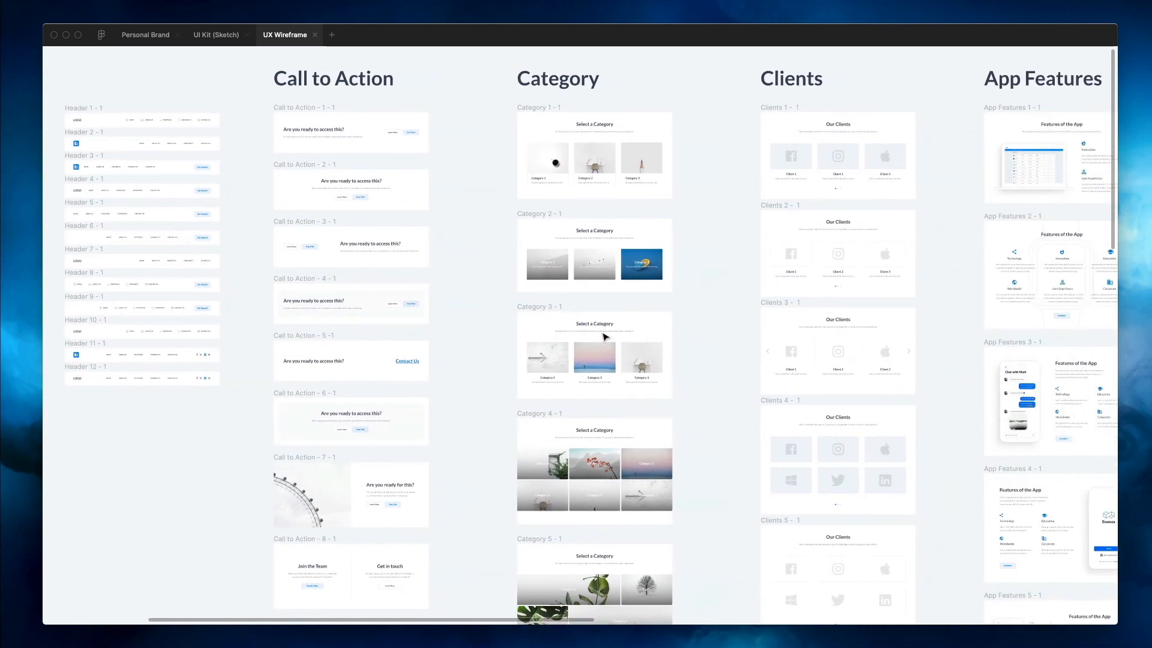
Move the 'Welcome to Volume' hero up directly beneath the header in Desktop - 1.
scroll("down", 3)
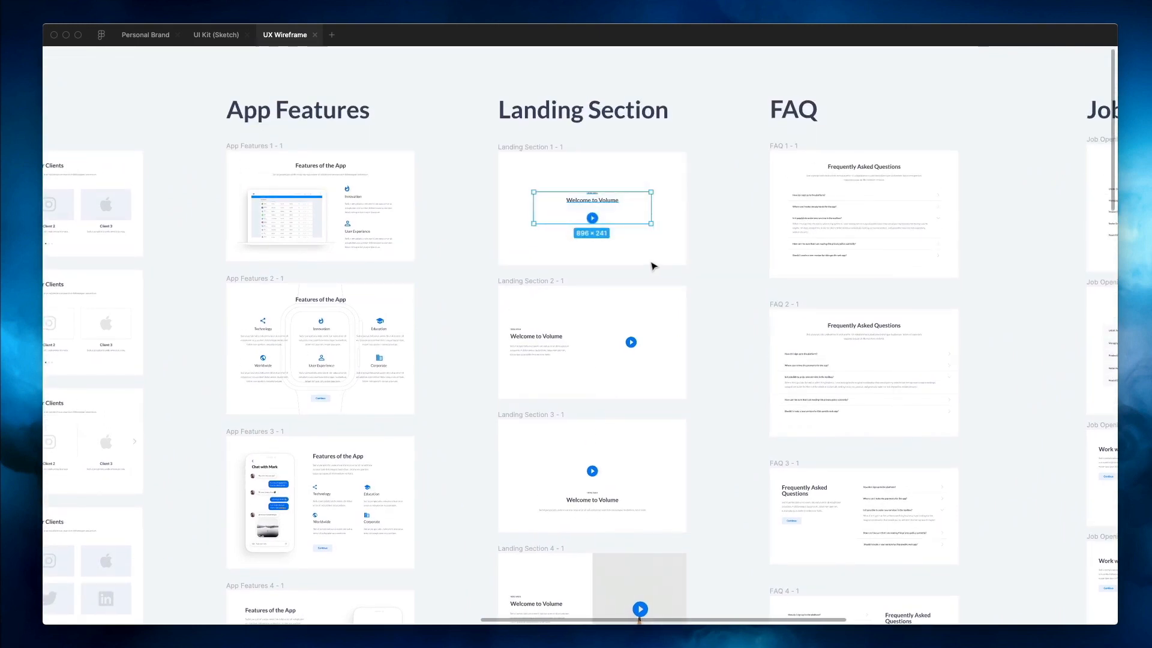
scroll("right", 3)
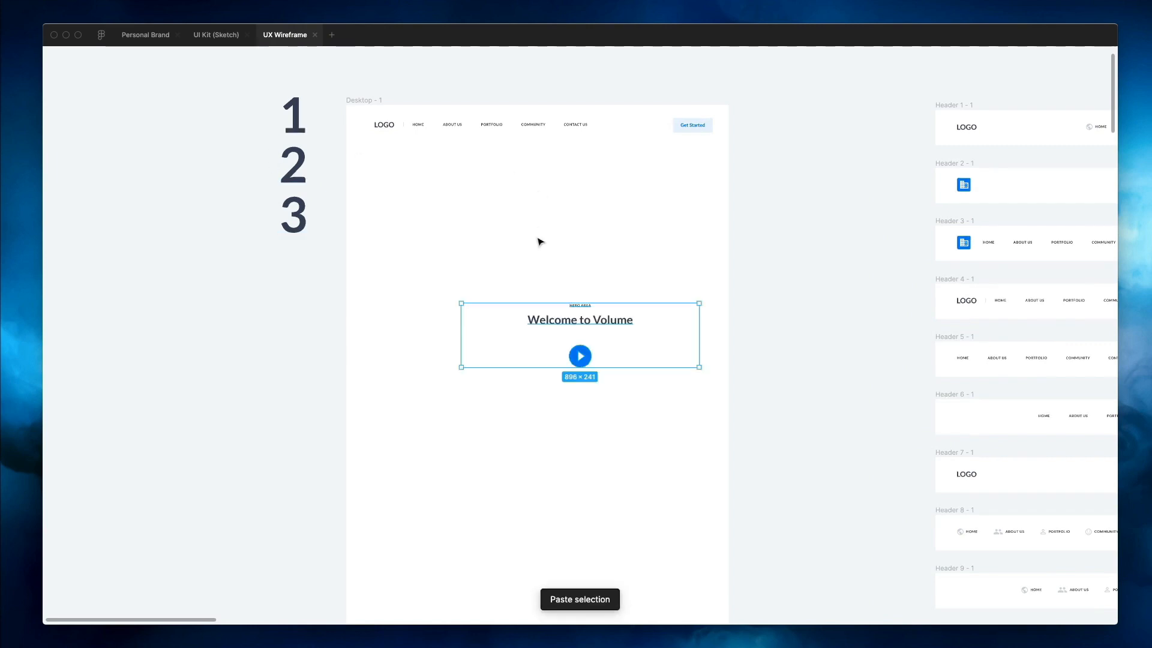
left_click_drag(580, 334, 534, 213)
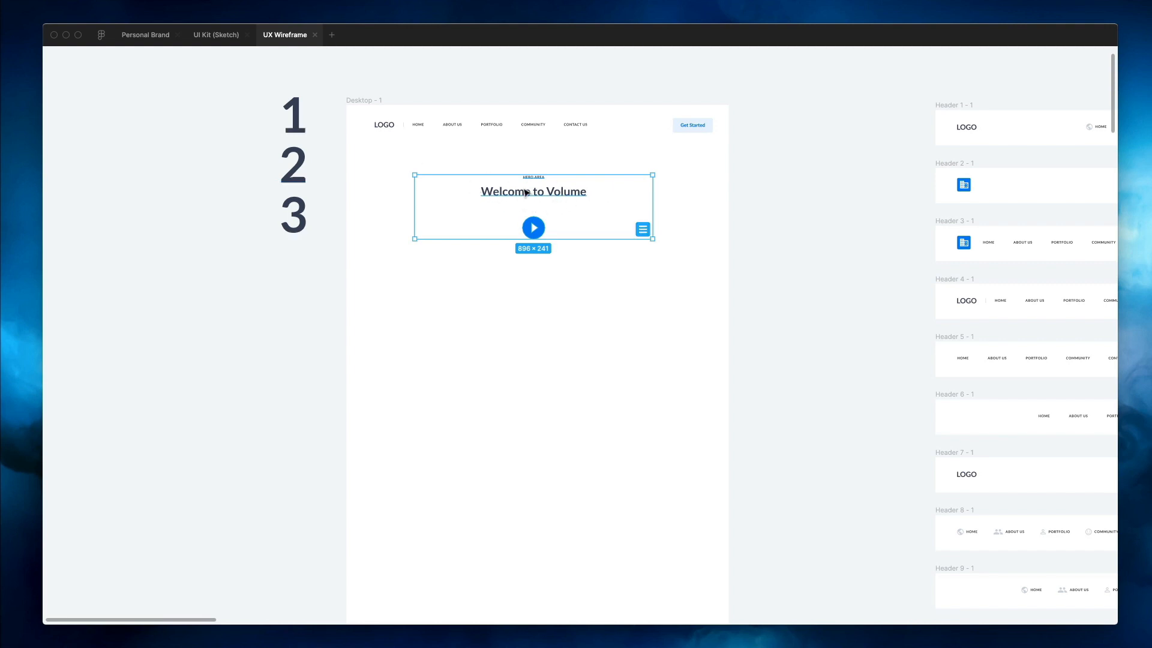
mouse_move(547, 239)
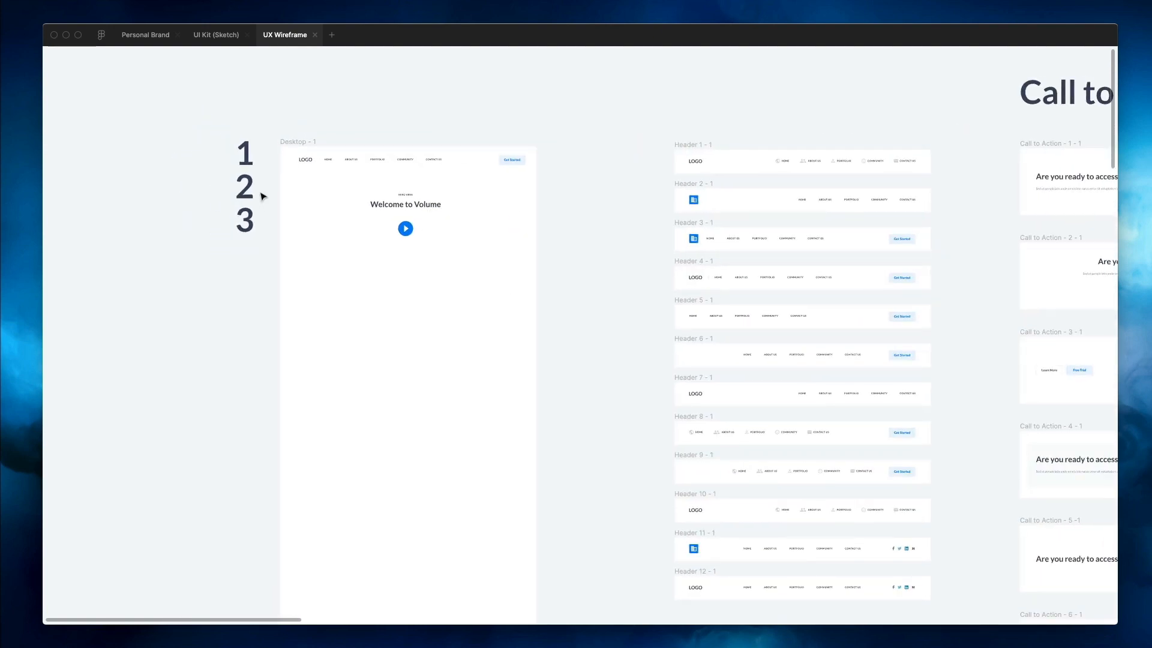
Paste the 'Select a Category' section below the hero and select the Category 1 card.
scroll("down", 3)
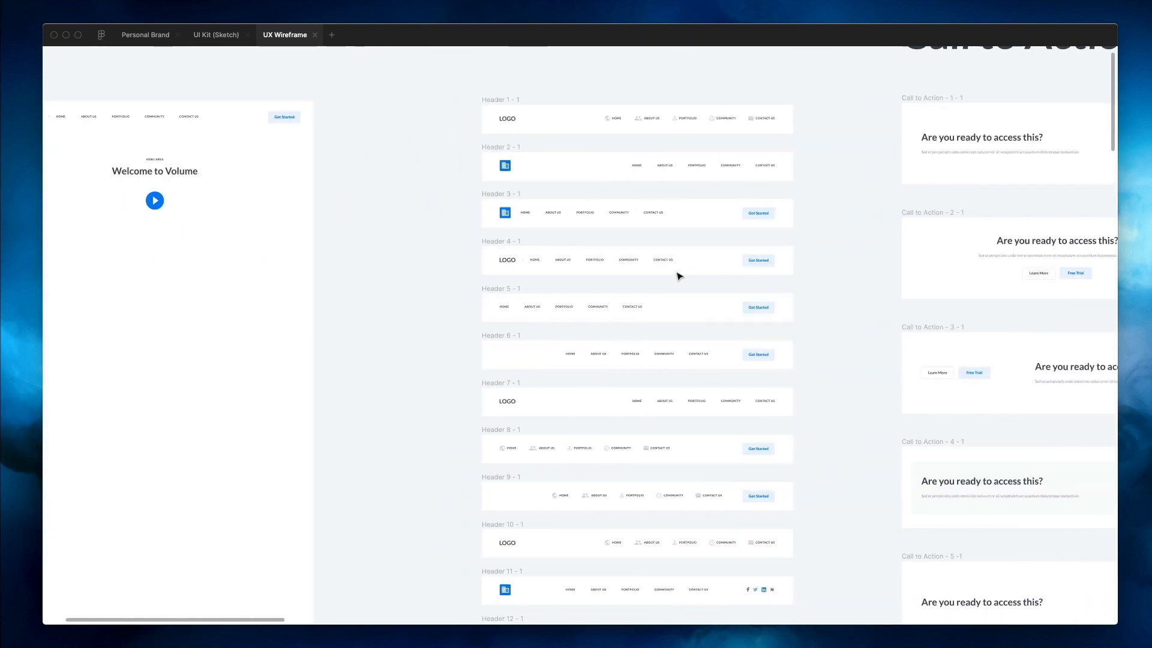
key("cmd+v")
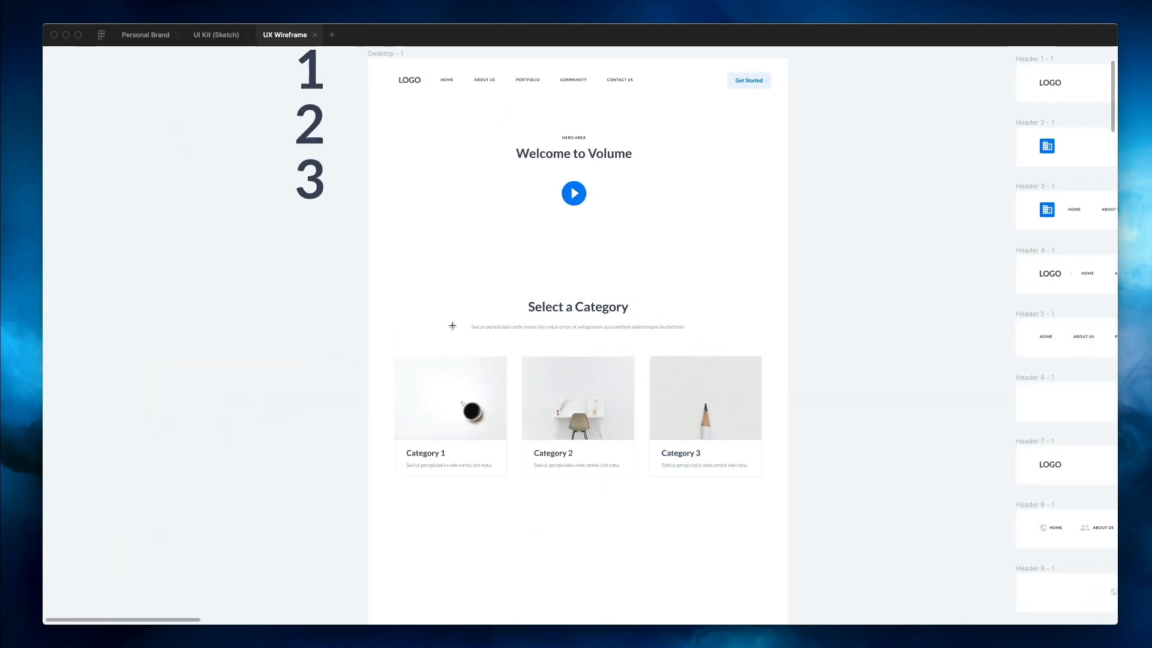
left_click_drag(423, 274, 717, 274)
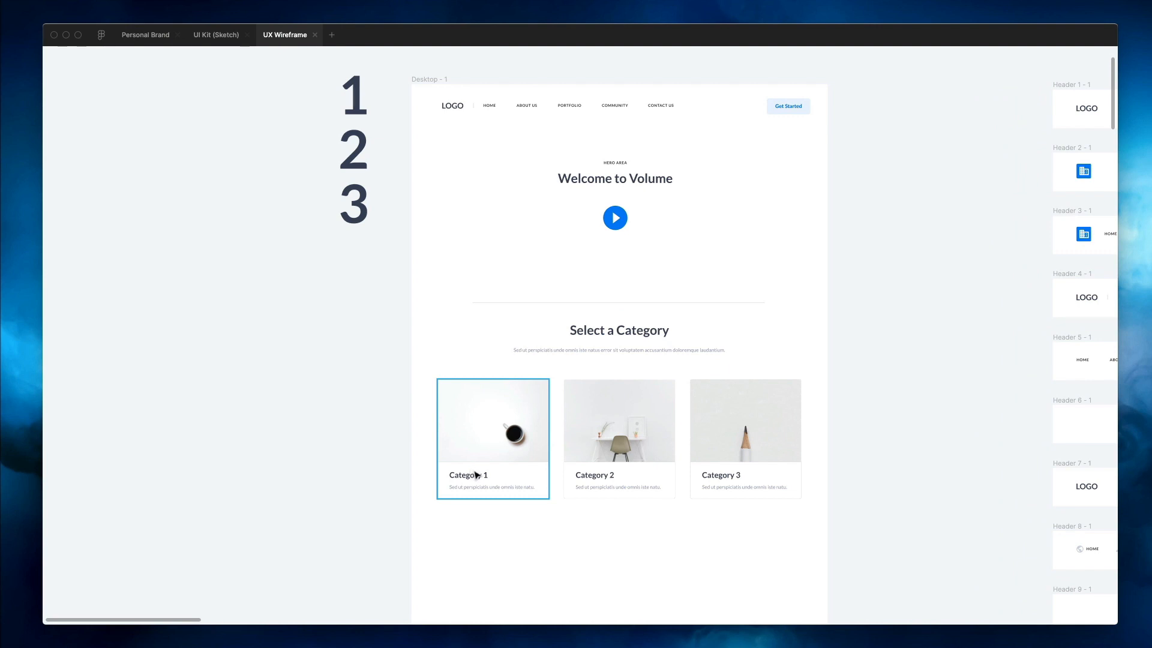
left_click(618, 437)
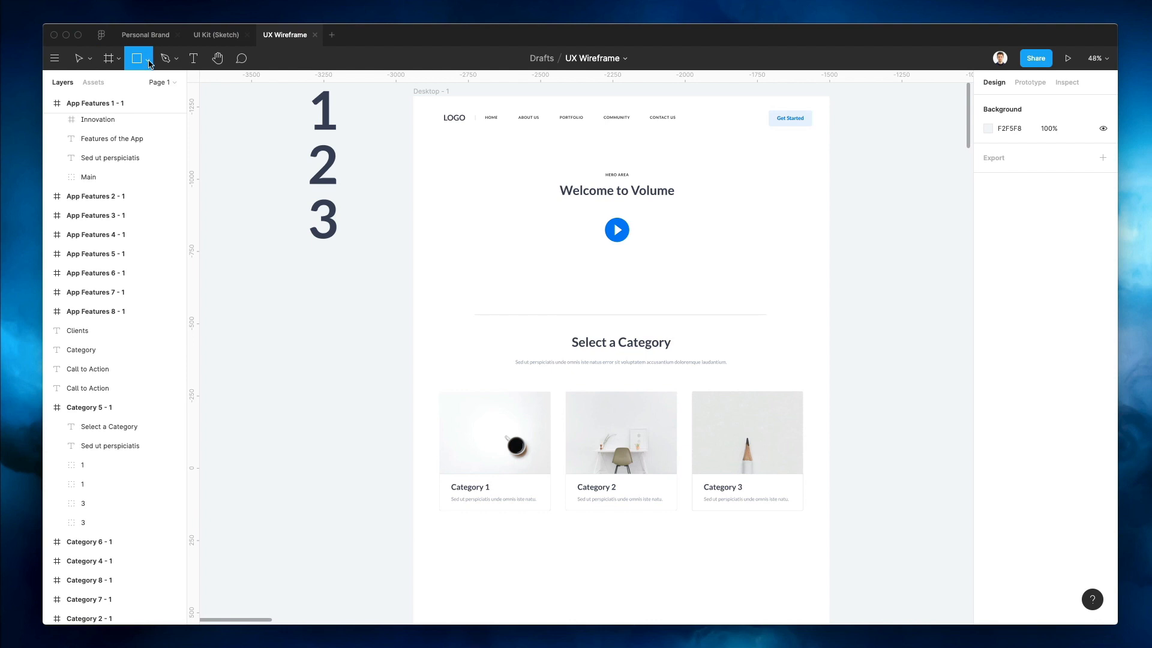
Draw a grey triangle beside the numbers and cross it with two horizontal lines.
left_click(135, 58)
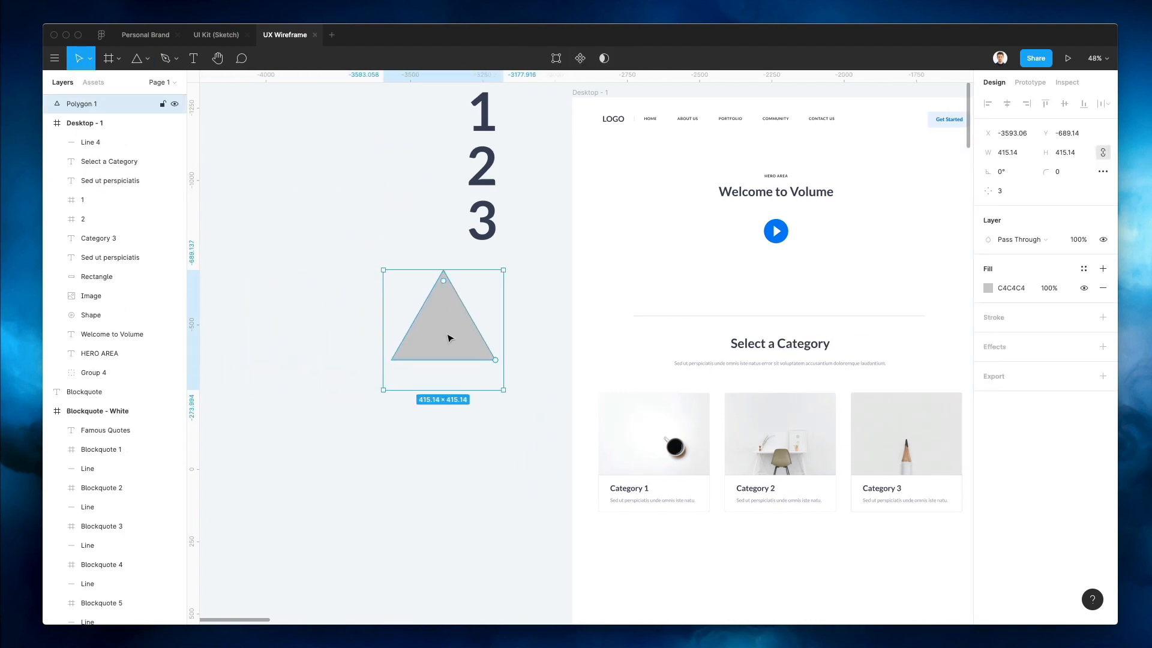
left_click_drag(443, 329, 353, 173)
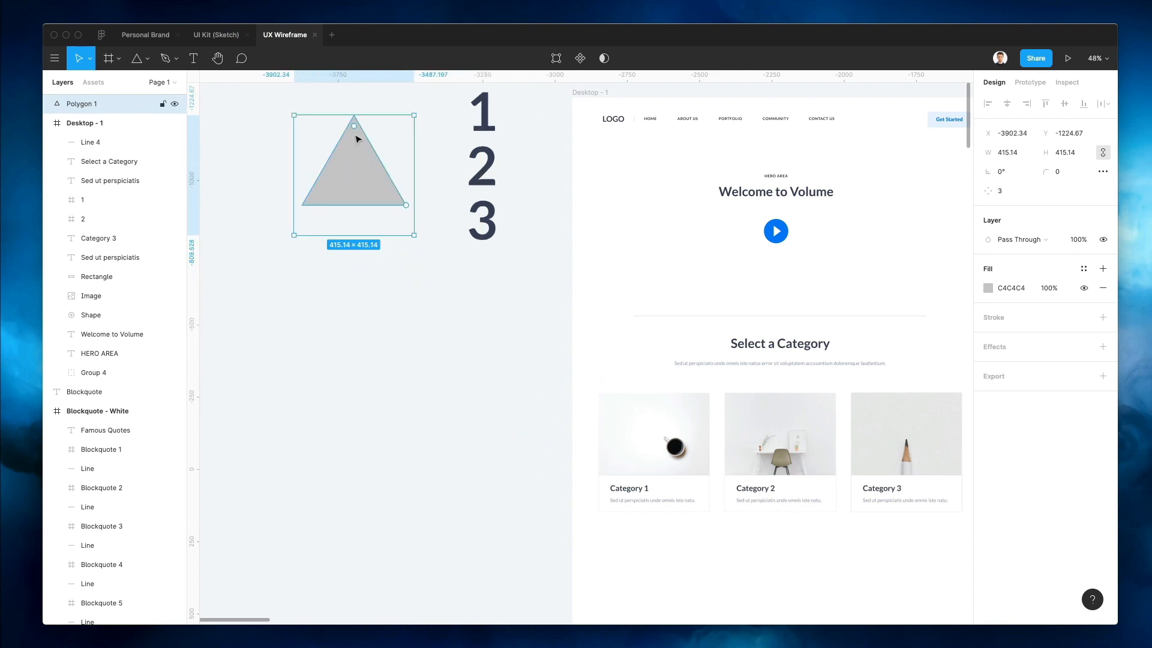
left_click(133, 58)
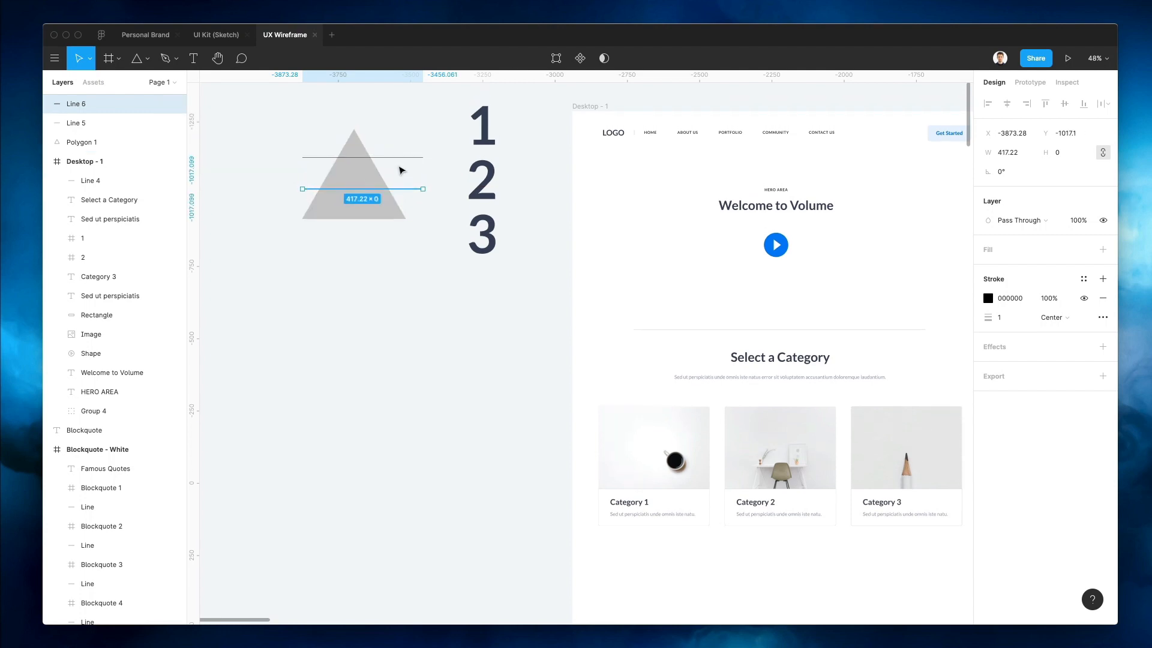
left_click(345, 223)
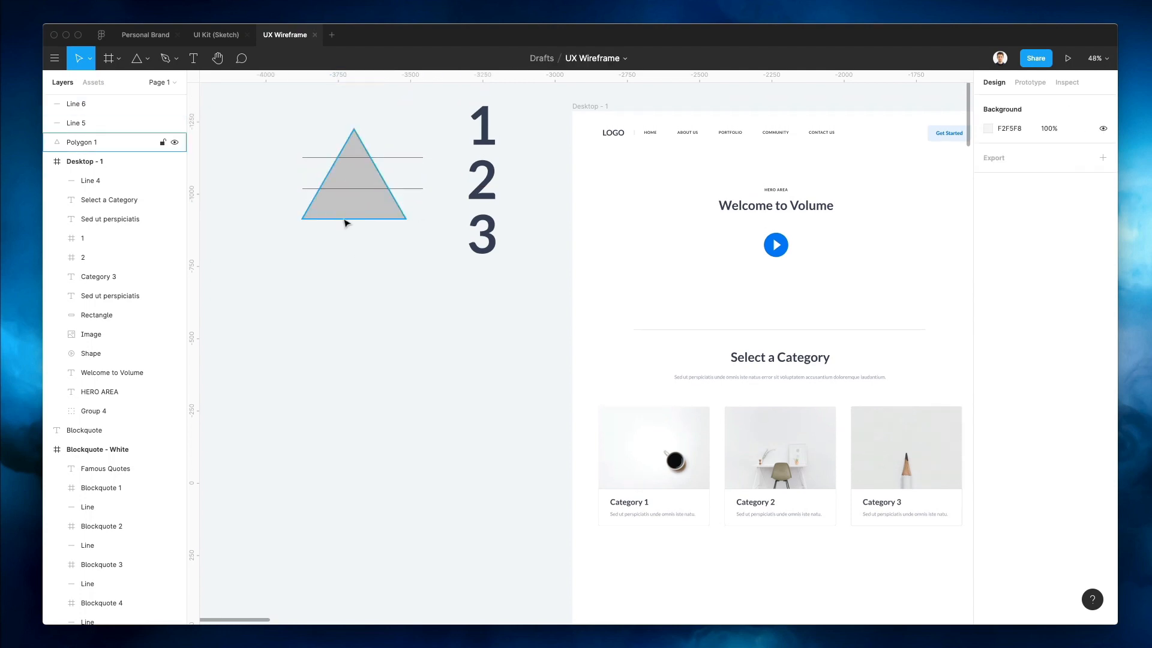
left_click(349, 228)
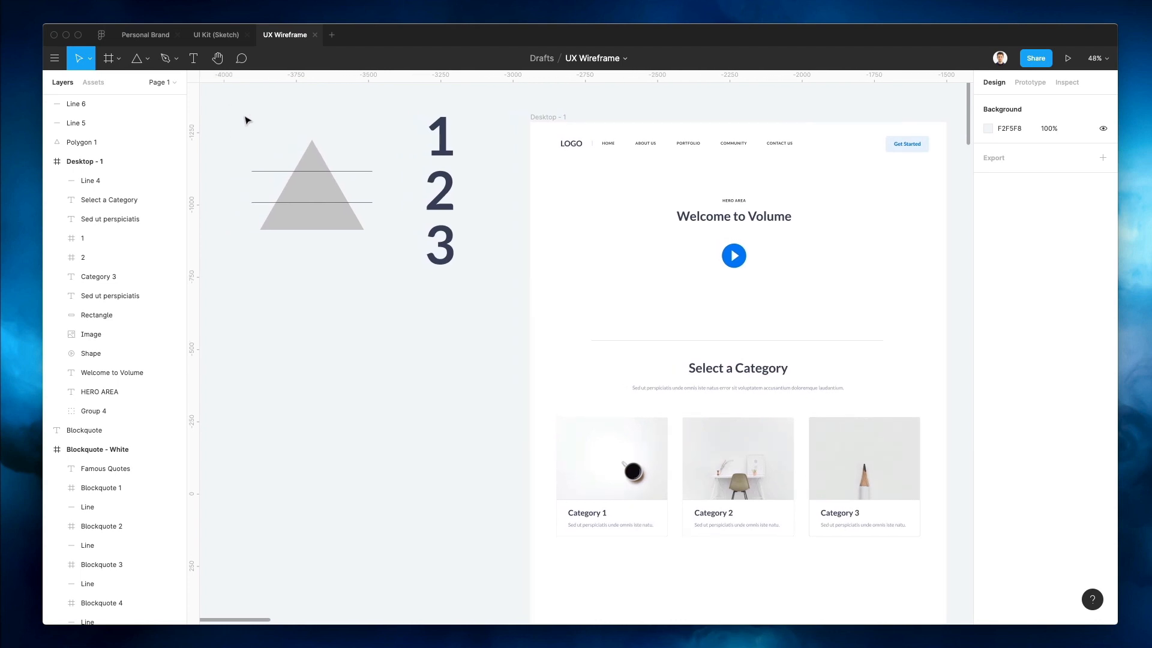
scroll("down", 3)
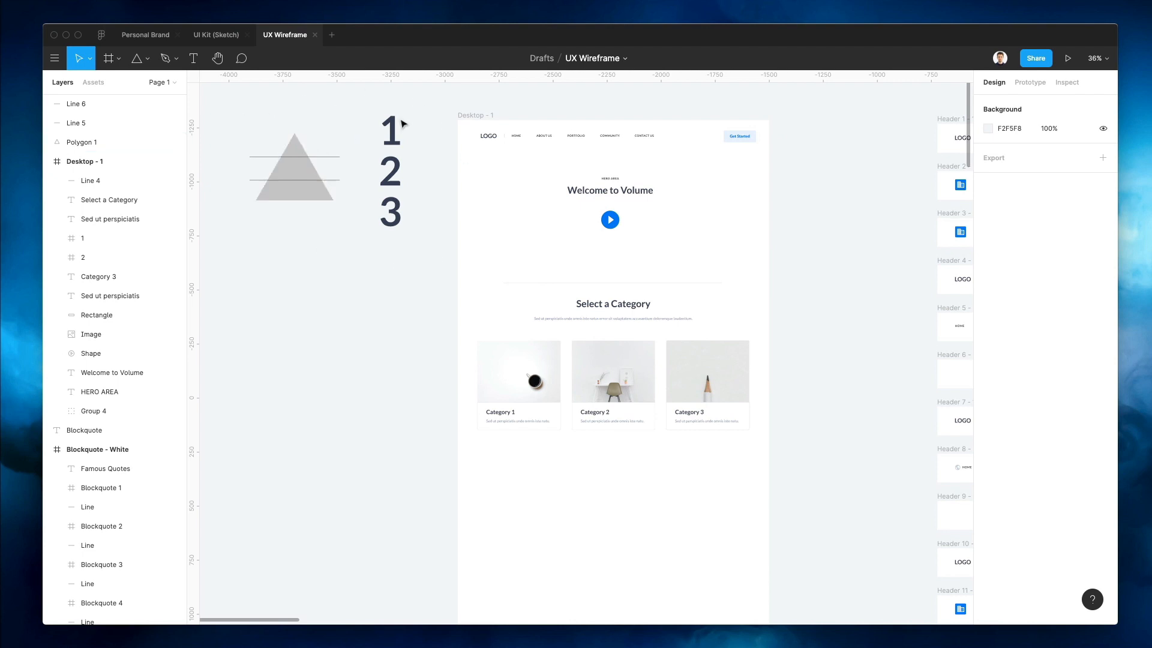
mouse_move(446, 216)
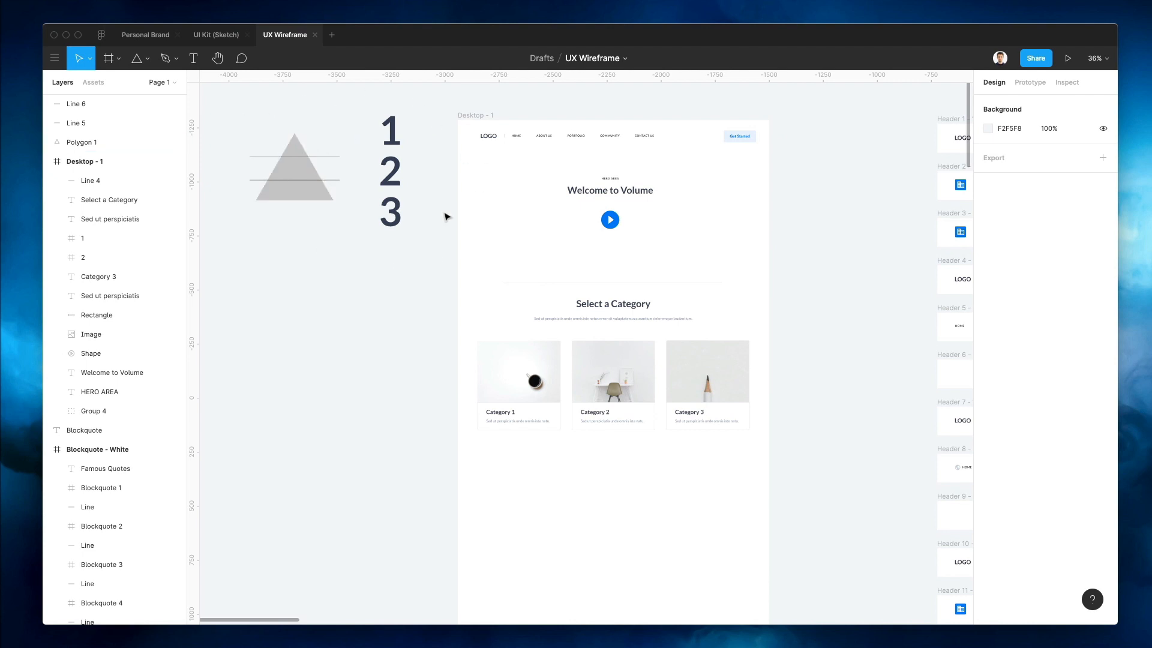
scroll("down", 3)
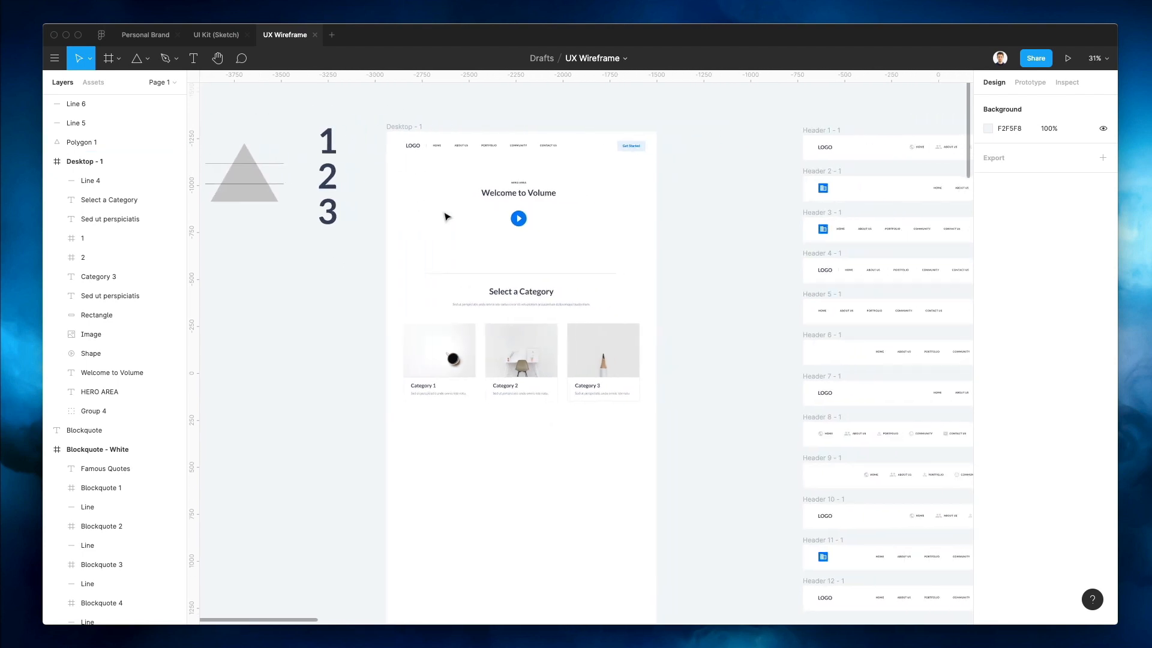
scroll("down", 3)
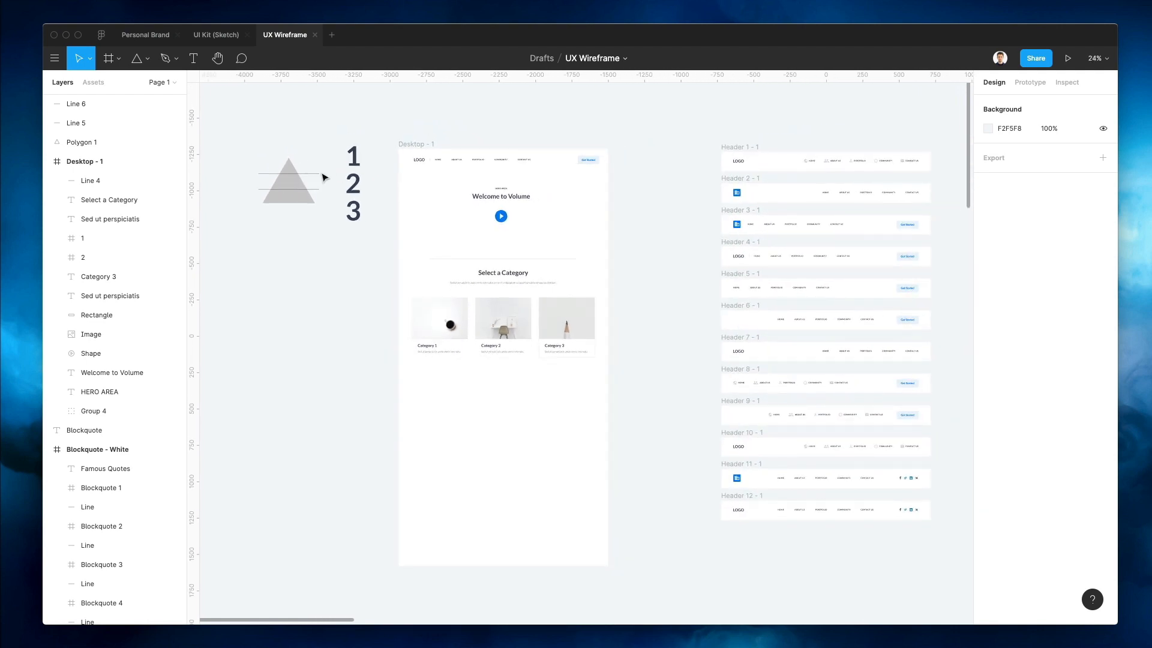
mouse_move(328, 175)
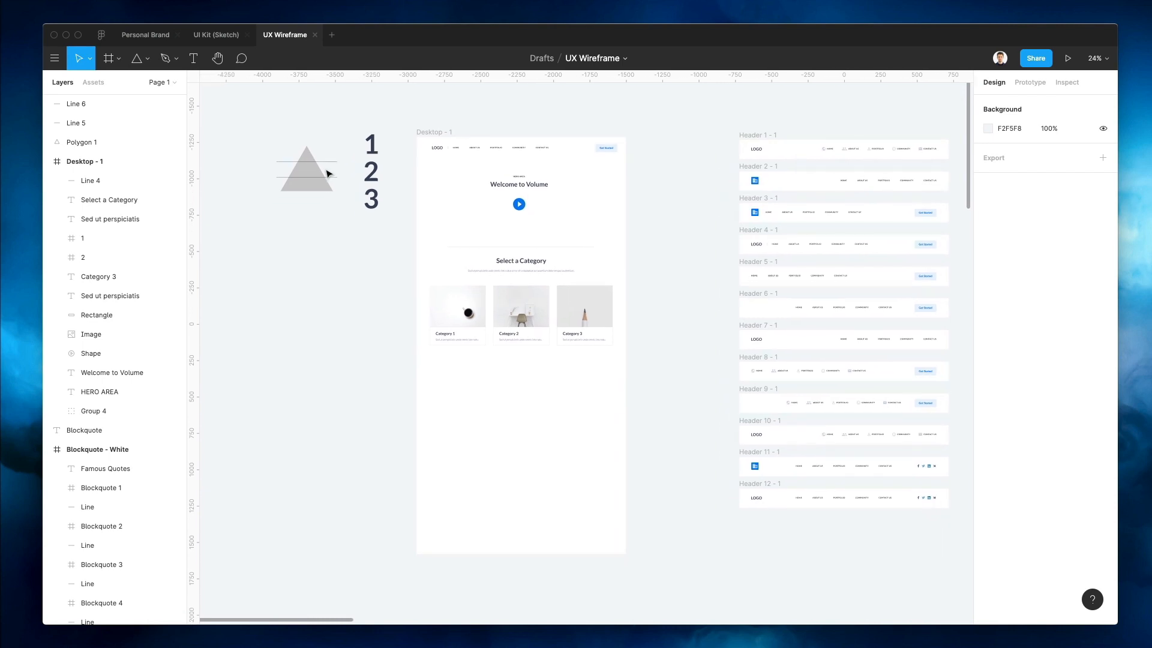
mouse_move(344, 168)
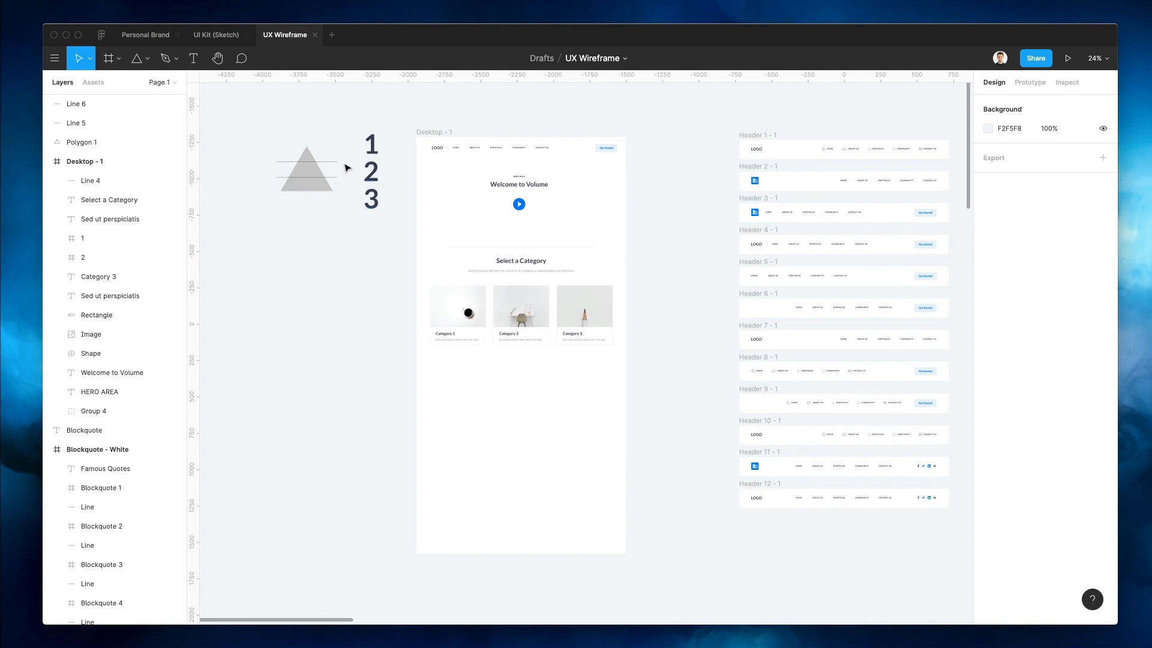
mouse_move(330, 174)
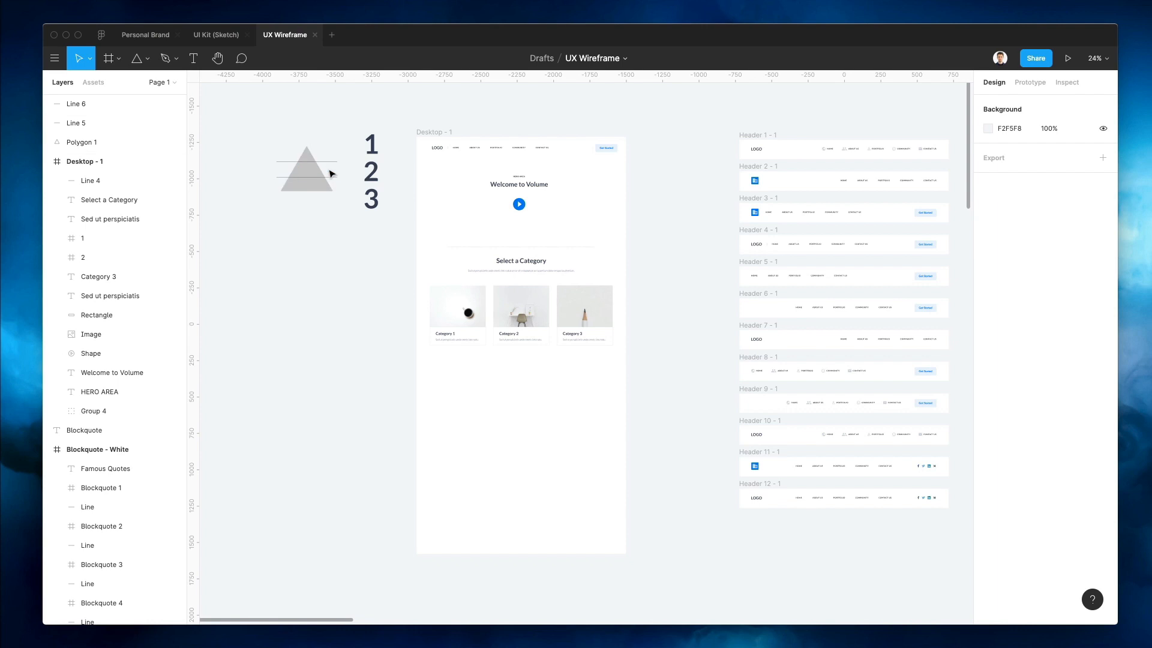
mouse_move(355, 183)
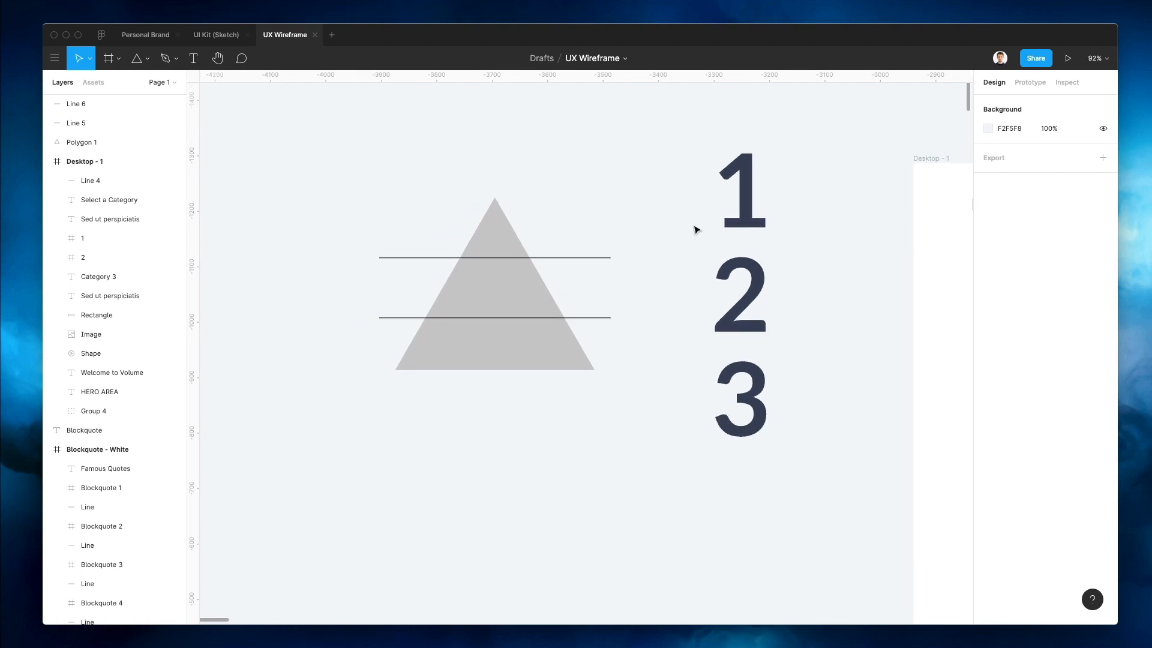
mouse_move(643, 246)
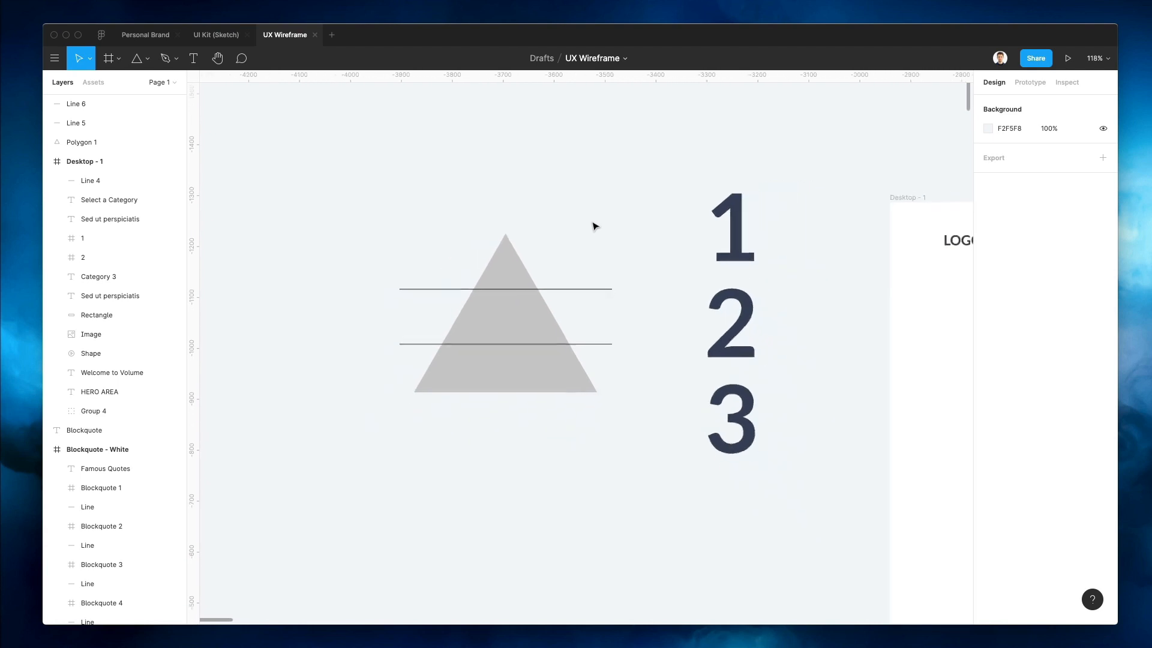
scroll("down", 3)
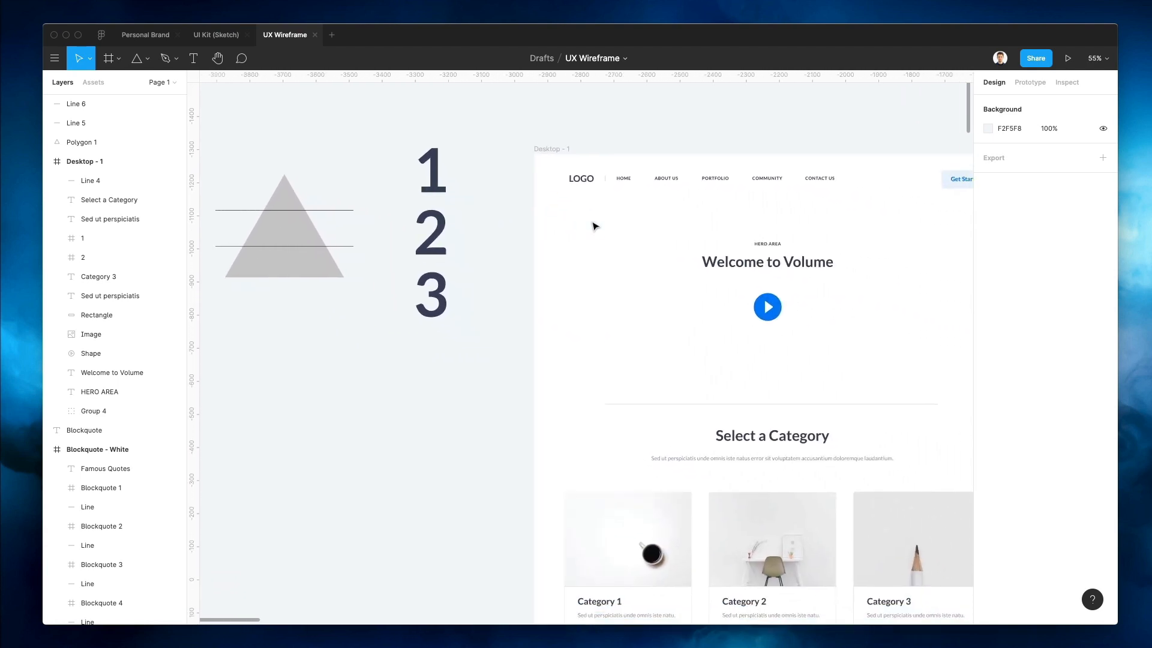
scroll("down", 3)
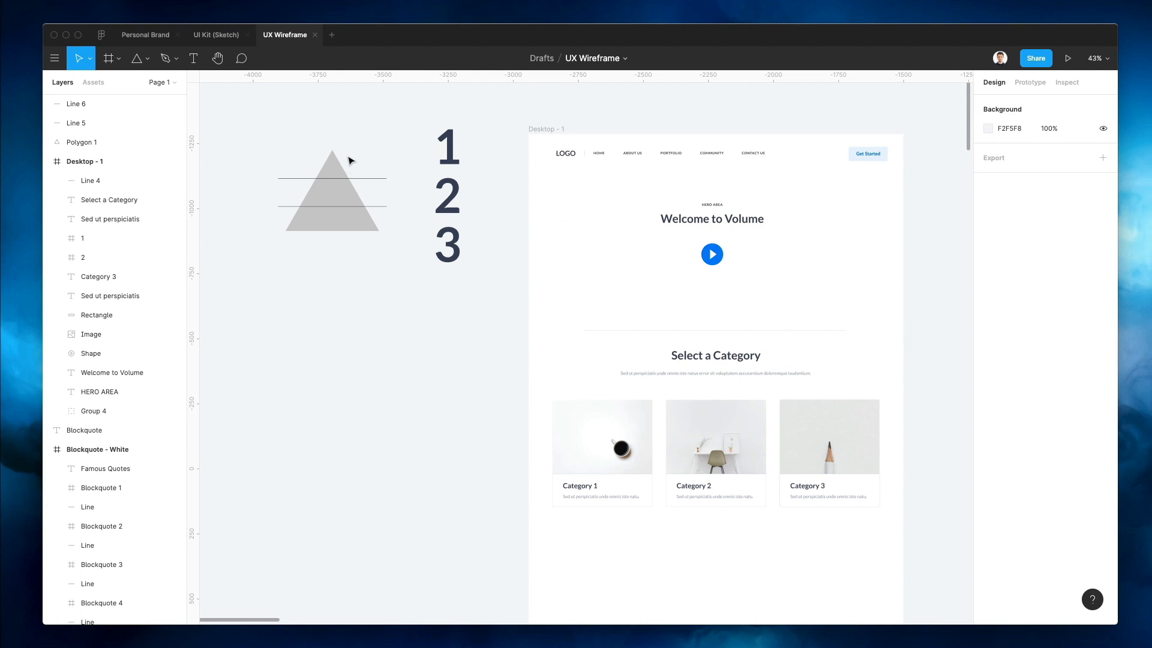
mouse_move(421, 154)
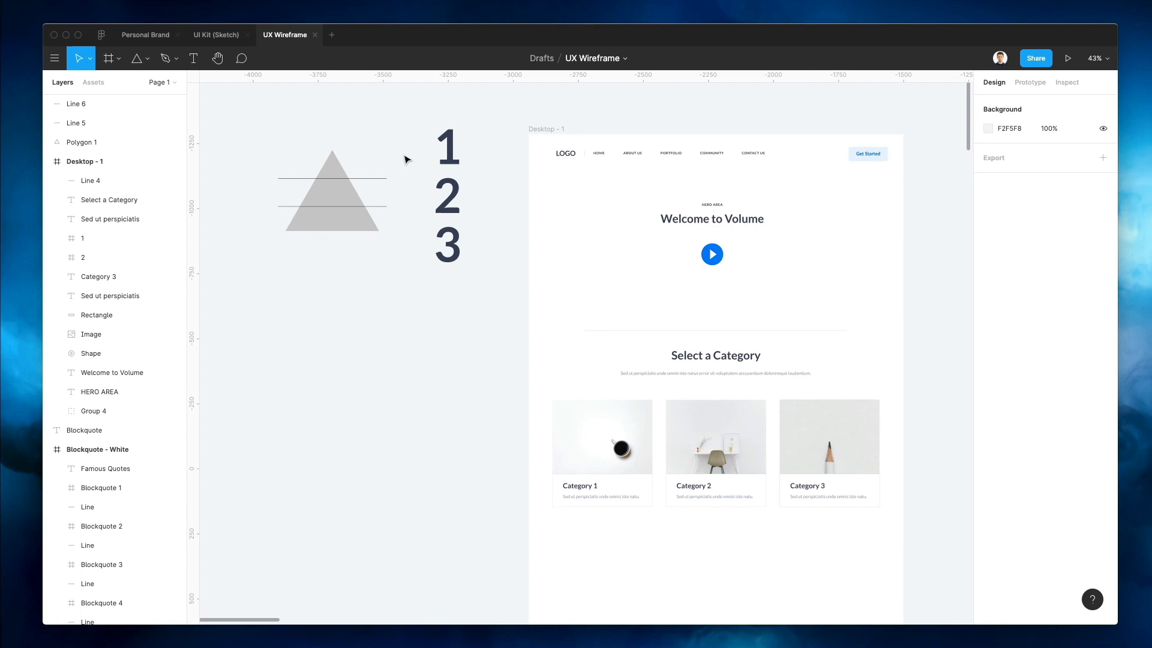
mouse_move(414, 163)
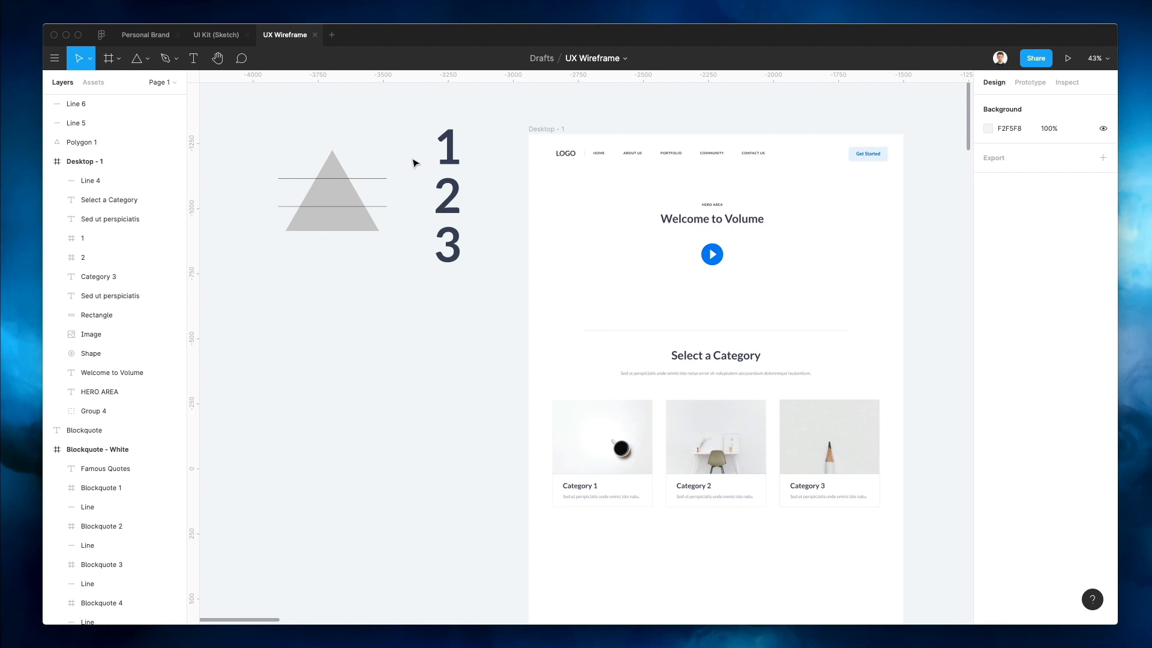
left_click(711, 253)
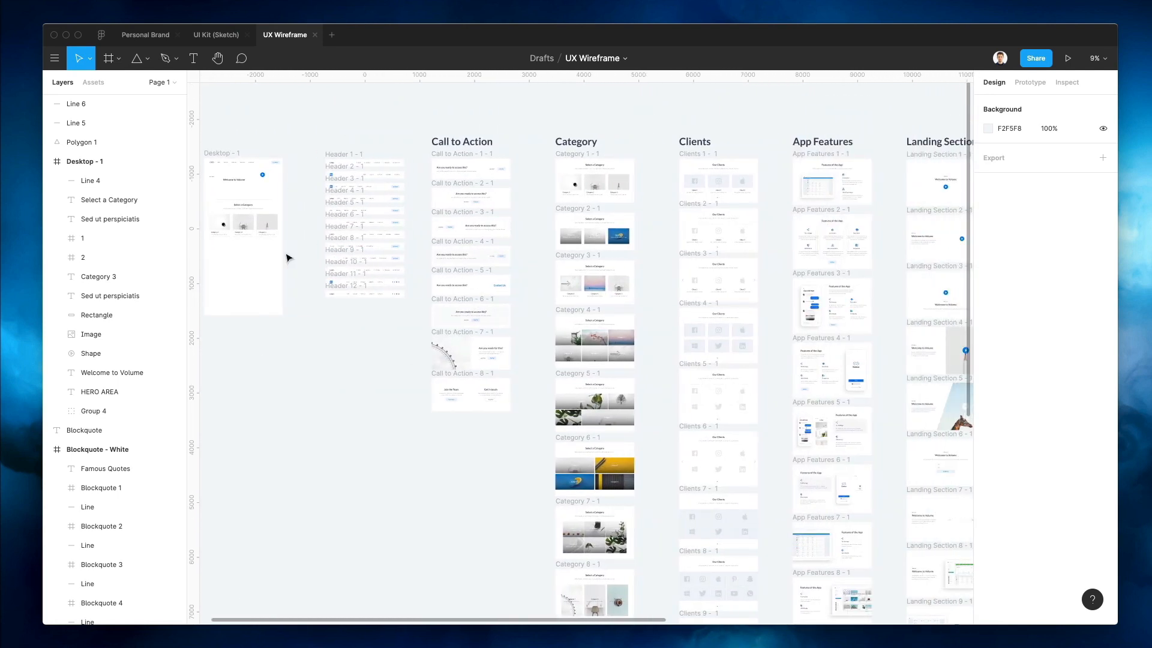
scroll("down", 3)
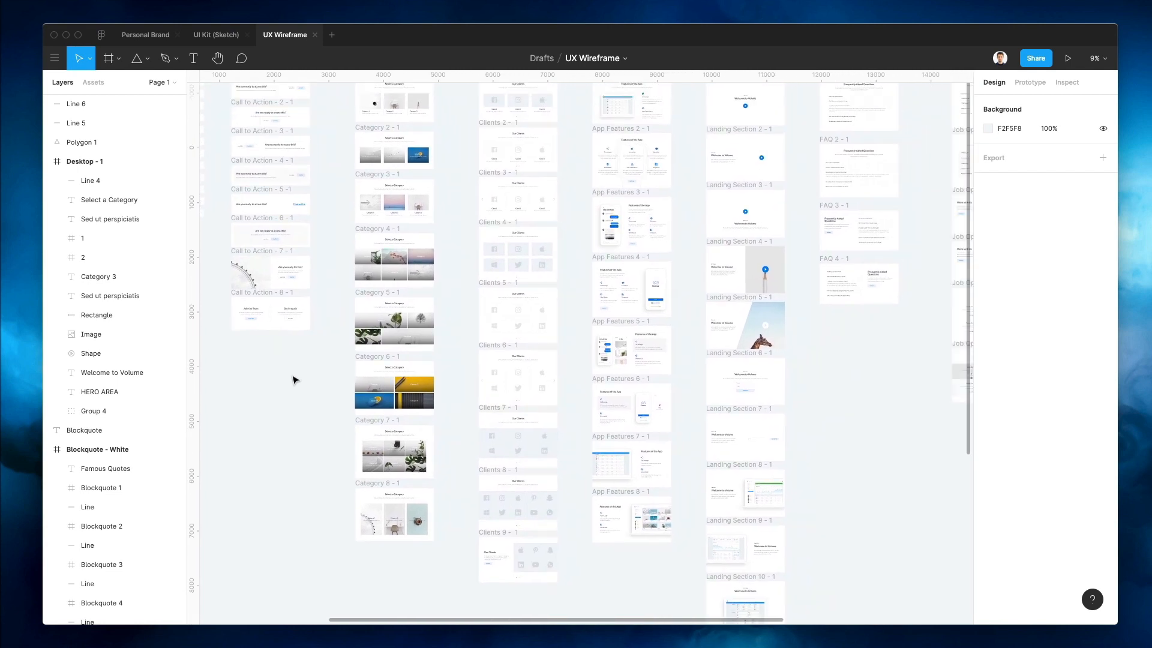
scroll("right", 3)
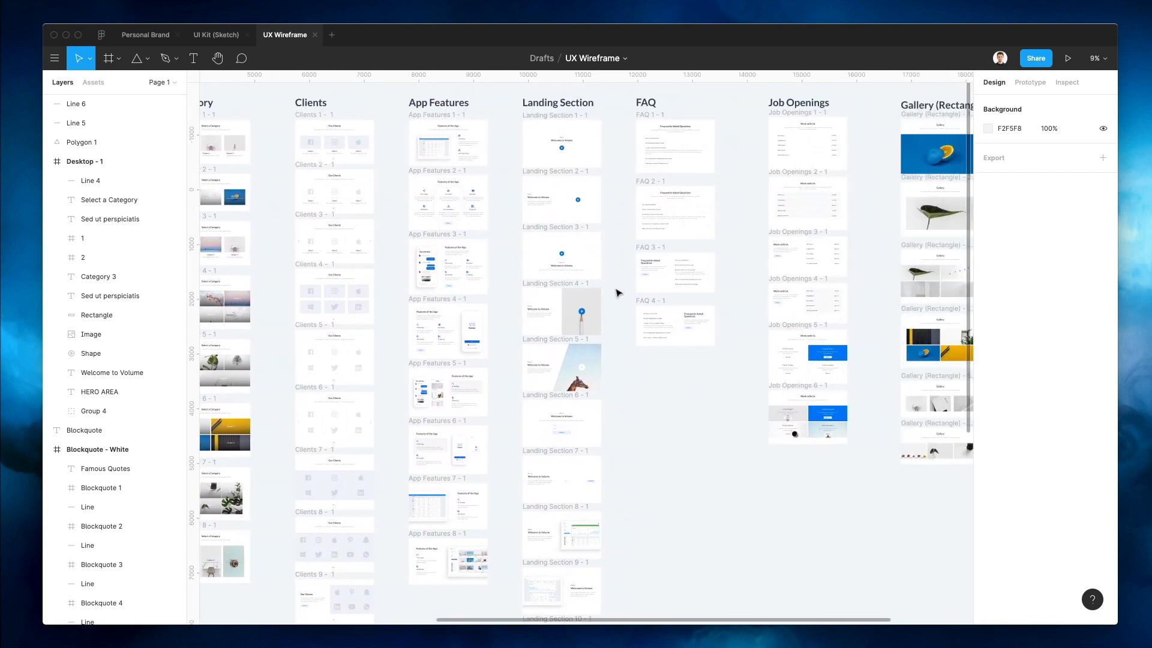